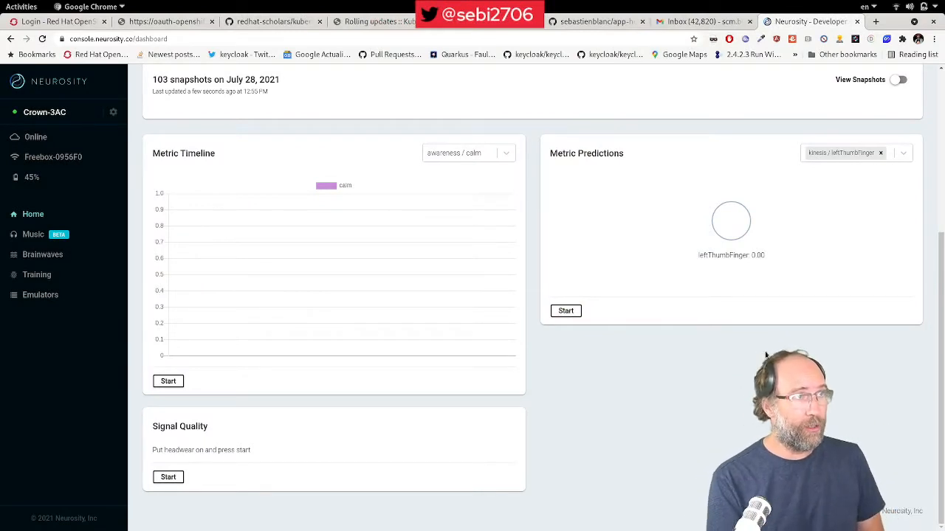
mouse_move(107, 103)
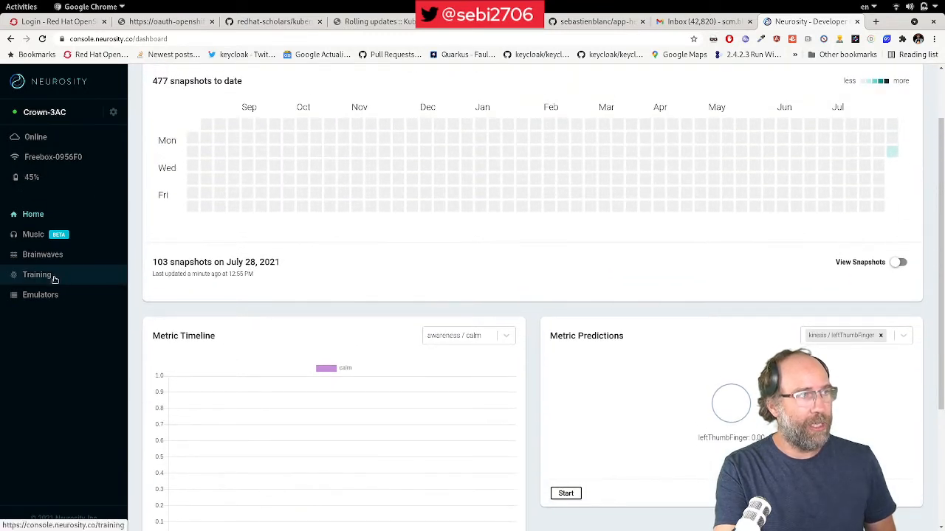
Step: Open the Brainwaves page showing eight empty EEG channel traces
click(42, 254)
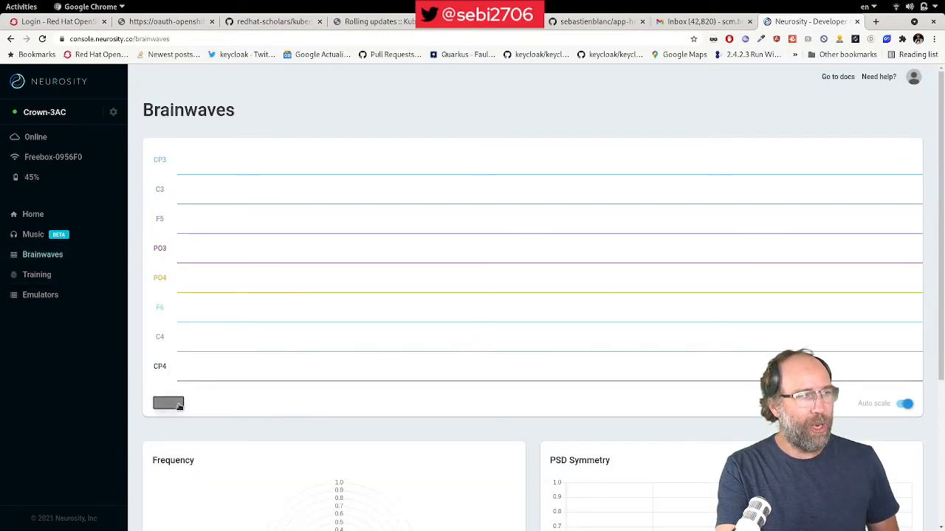
Step: Stream live brainwaves for about 20 seconds, stop, then go to Training
click(168, 403)
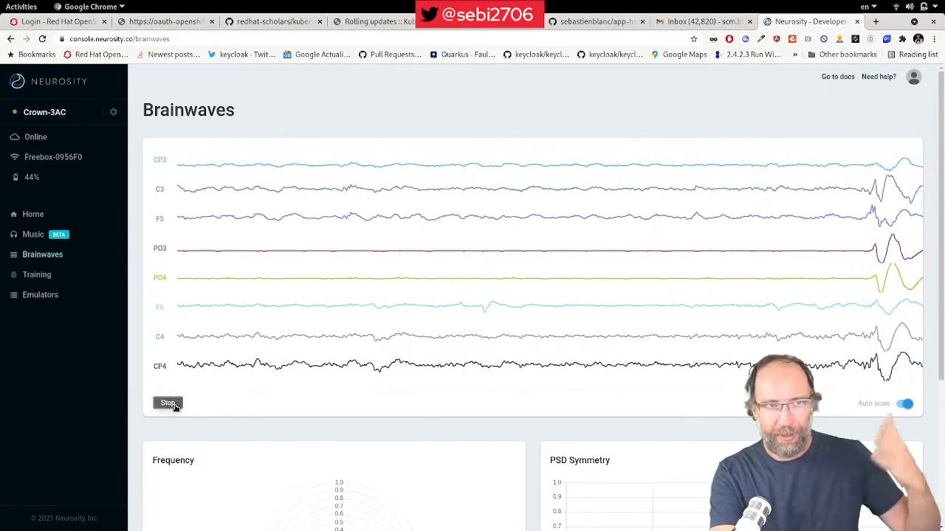
click(168, 403)
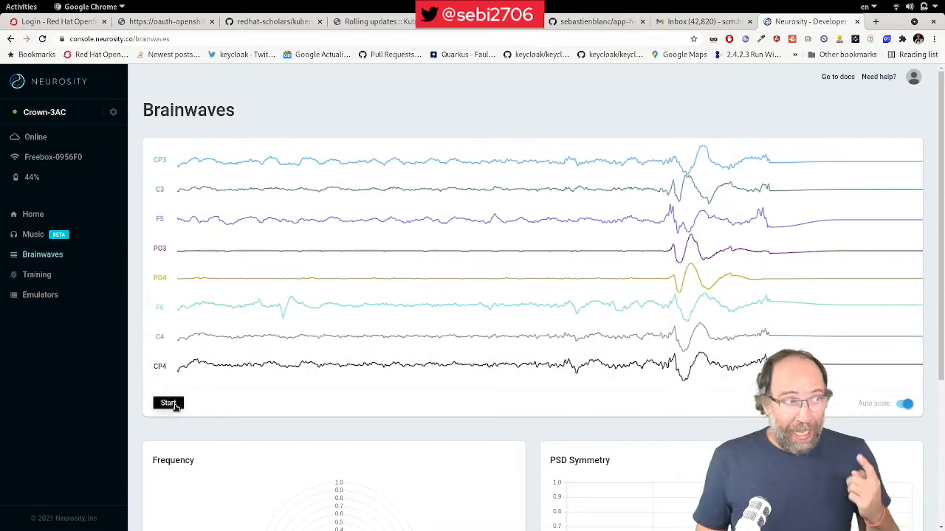
click(36, 275)
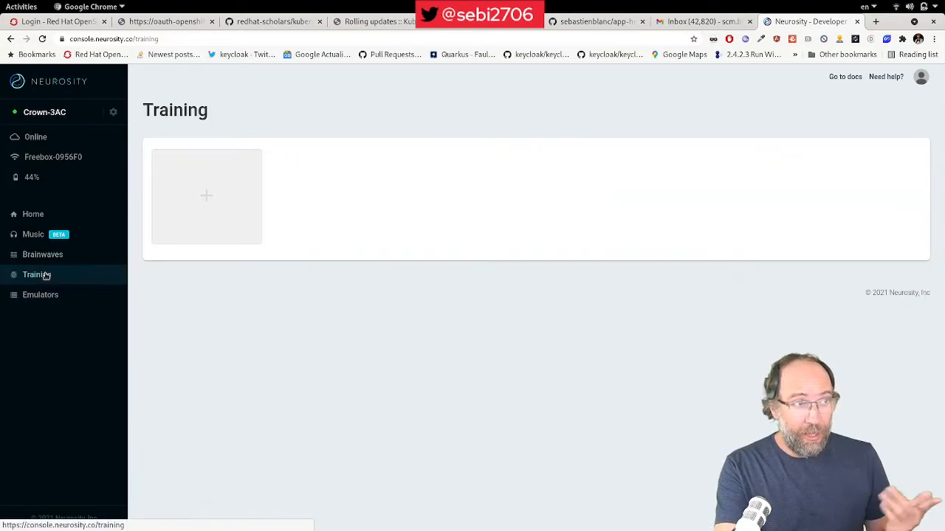
Step: Review the four trained thought cards, then return to the Home dashboard
click(36, 275)
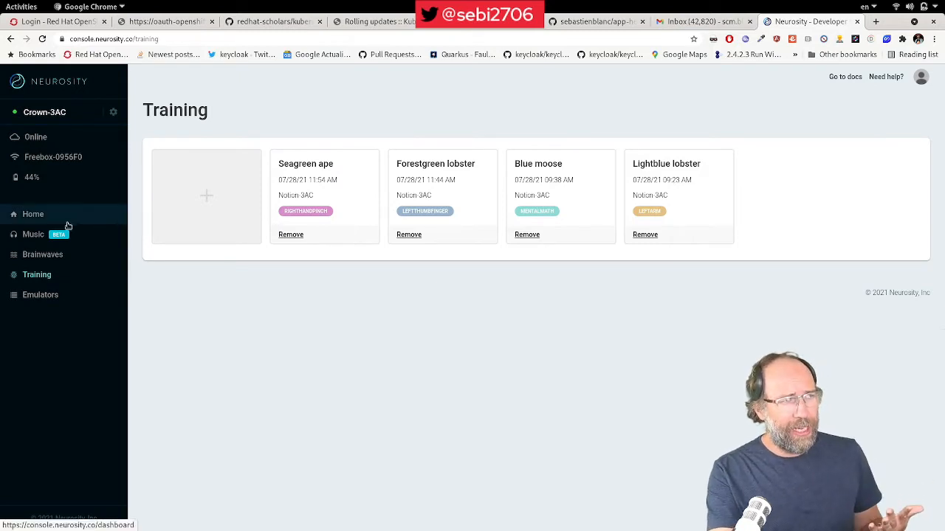
click(33, 214)
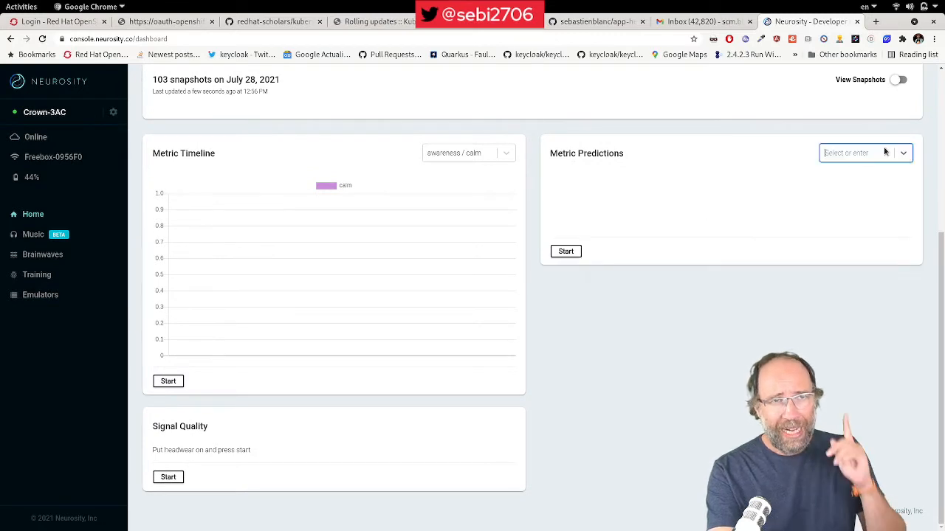
Step: Select kinesis leftThumbFinger in Metric Predictions, start predictions, then stop them
click(865, 152)
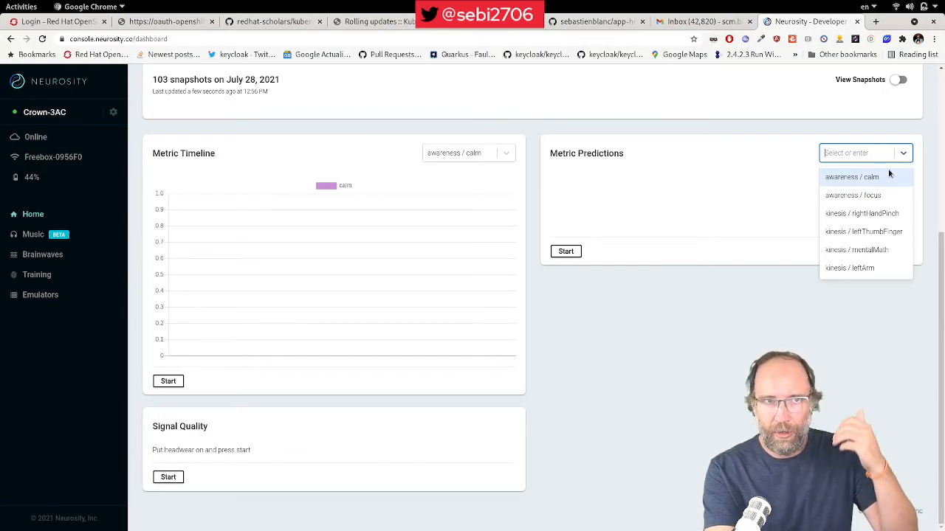
click(862, 231)
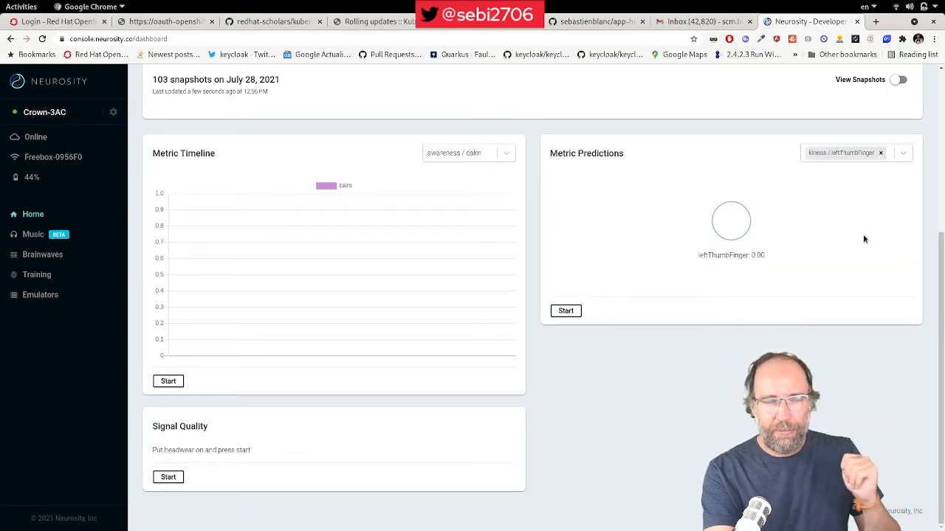
click(566, 310)
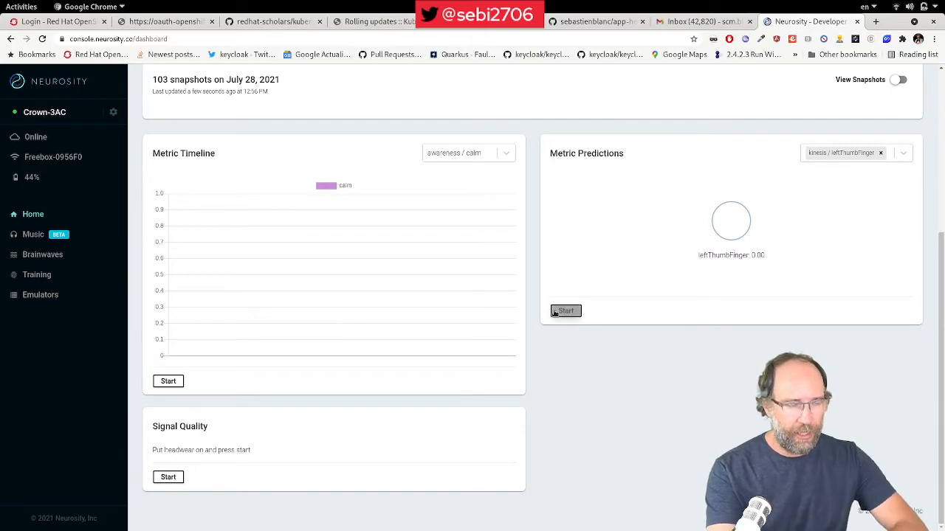
click(564, 310)
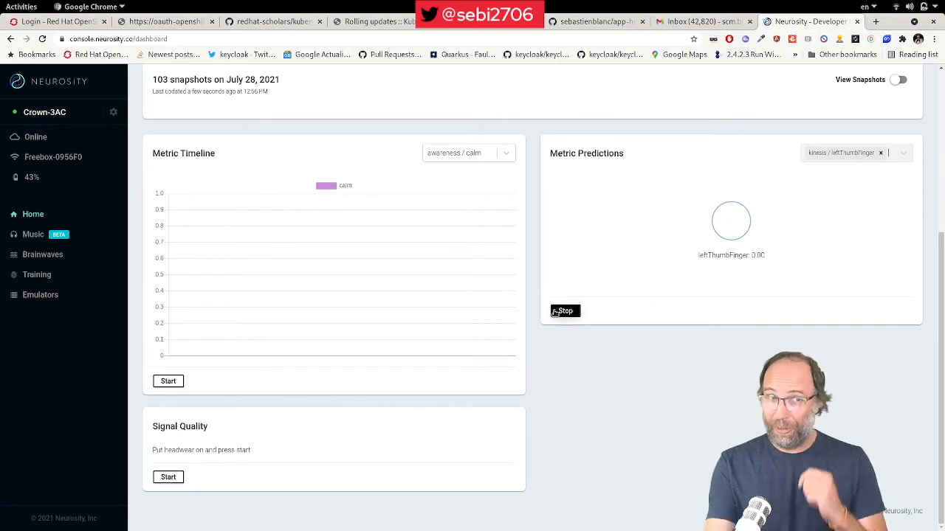
click(564, 311)
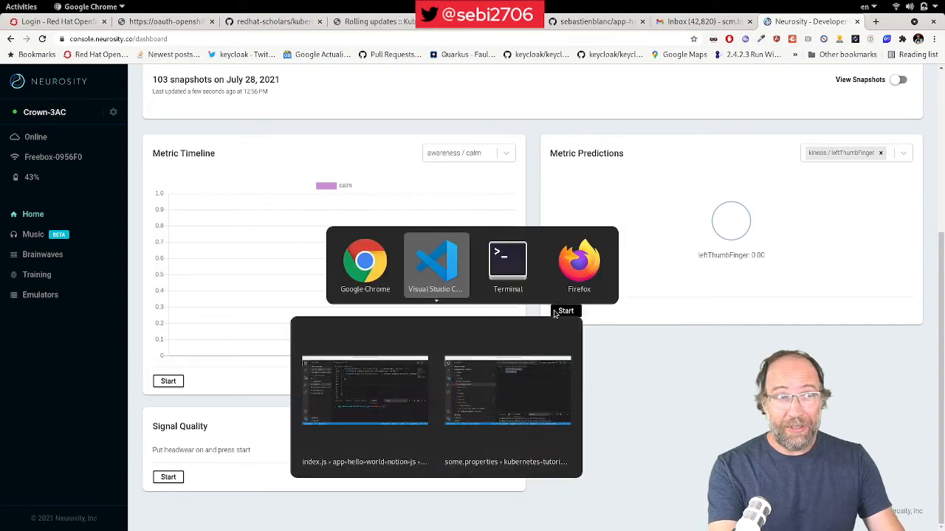
click(436, 266)
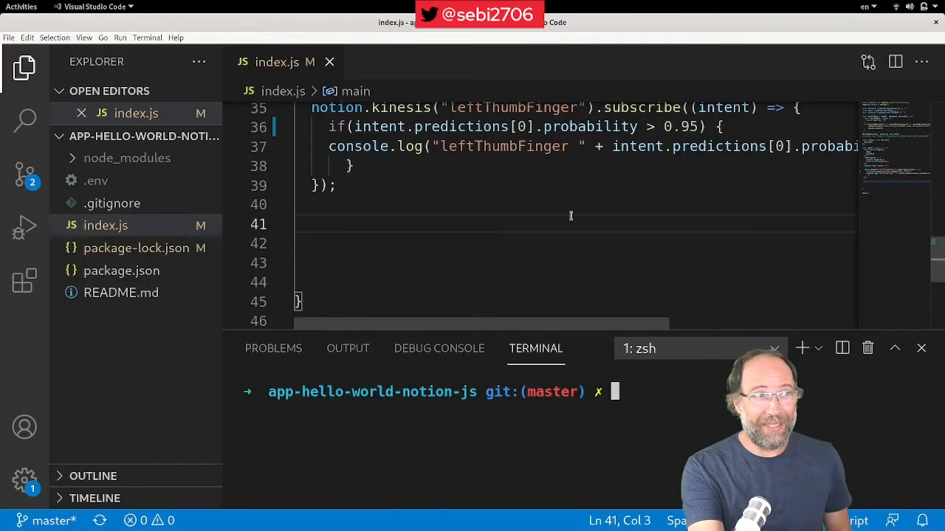
scroll(up, 3)
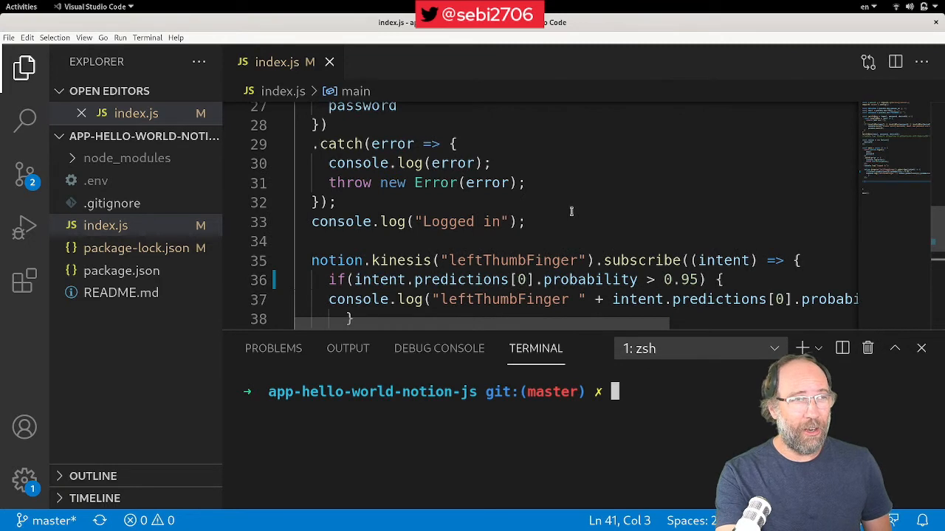
click(121, 270)
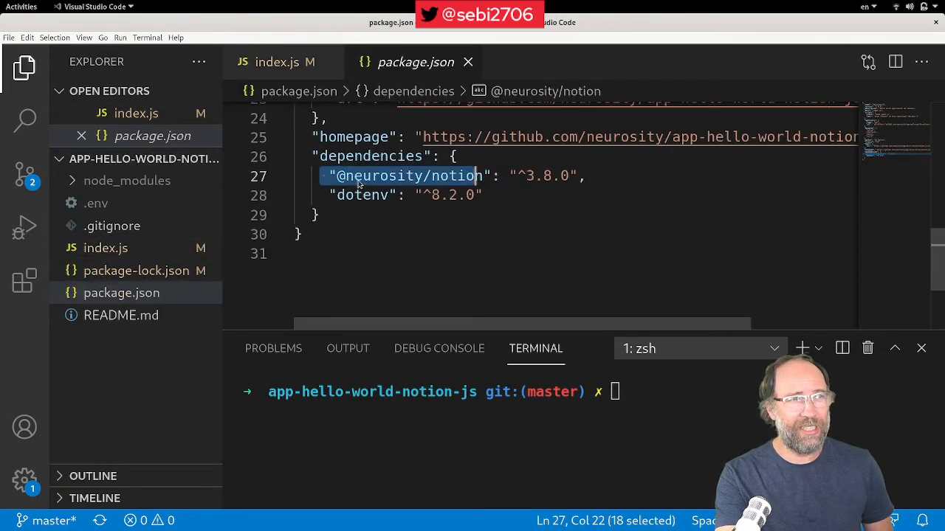
click(106, 248)
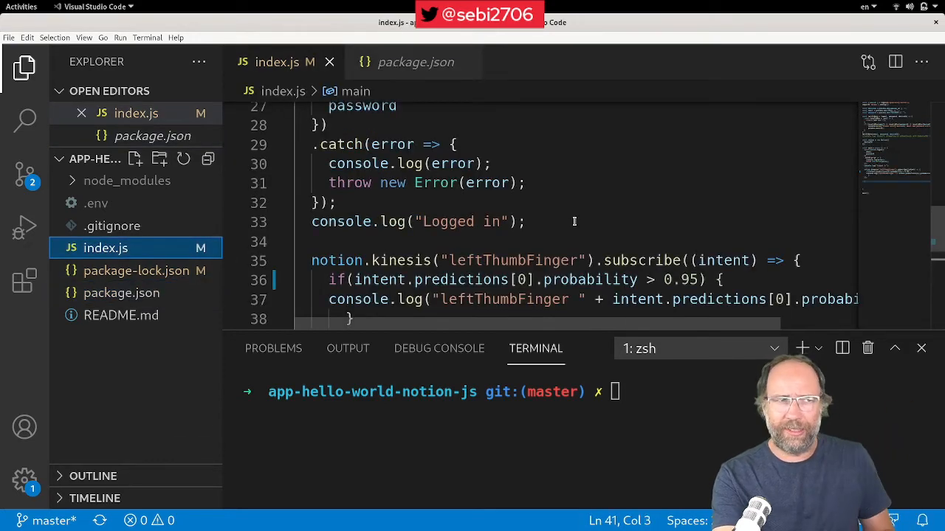
scroll(down, 3)
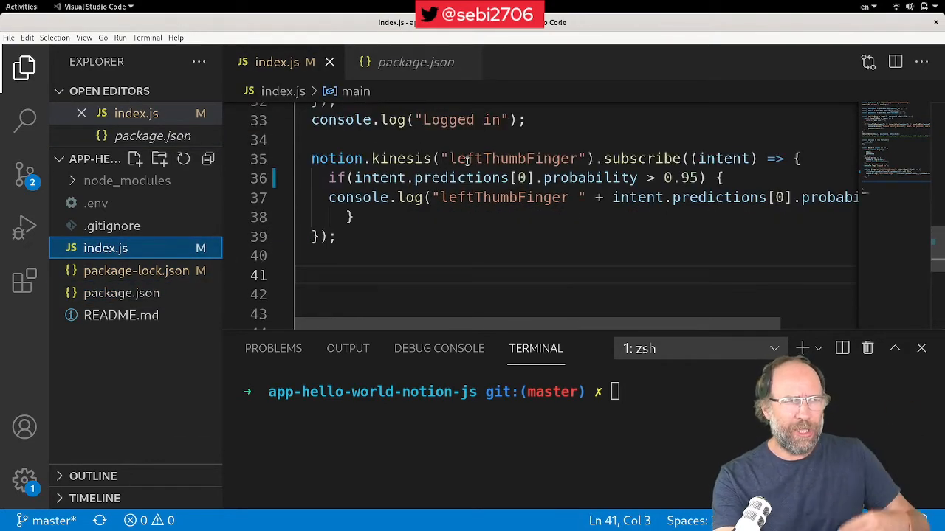
mouse_move(401, 158)
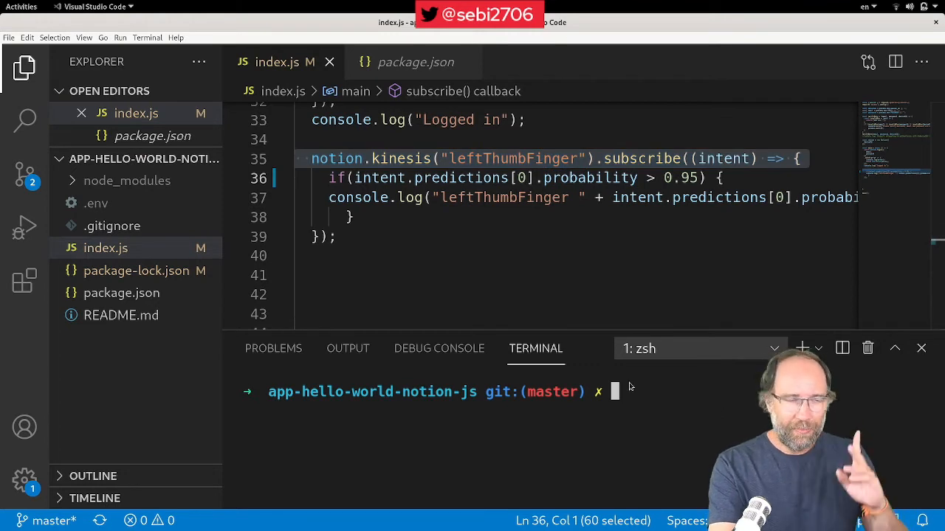
Step: Run 'npm start' to log leftThumbFinger probabilities above 0.95, then stop with Ctrl+C
text(npm start)
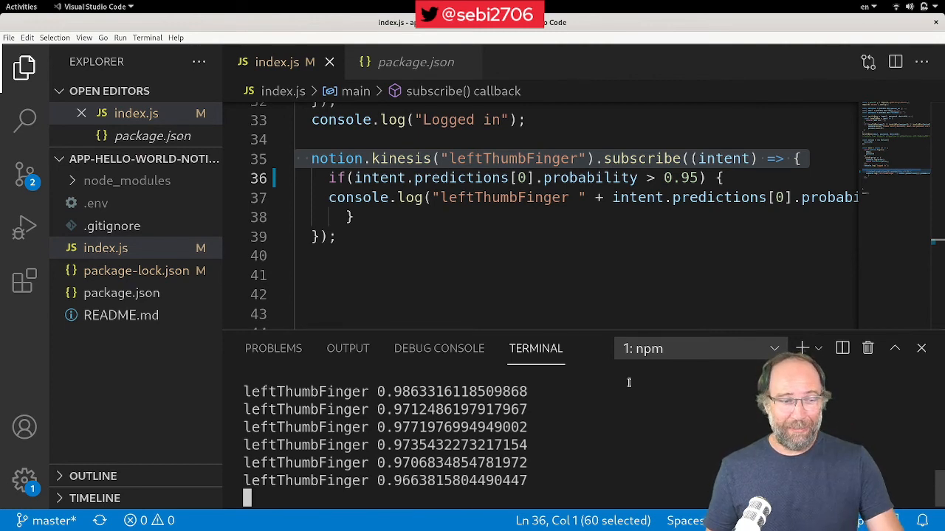
key(ctrl+c)
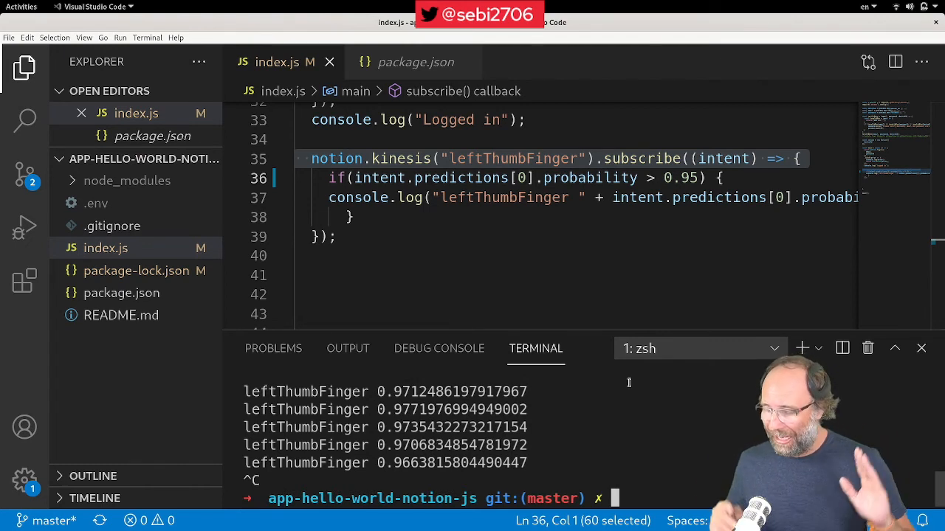